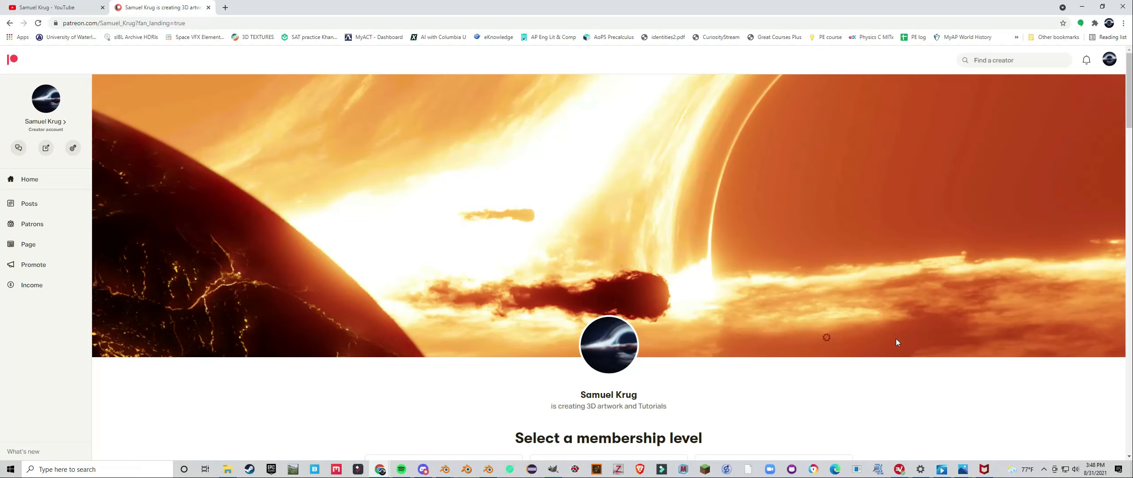
mouse_move(885, 320)
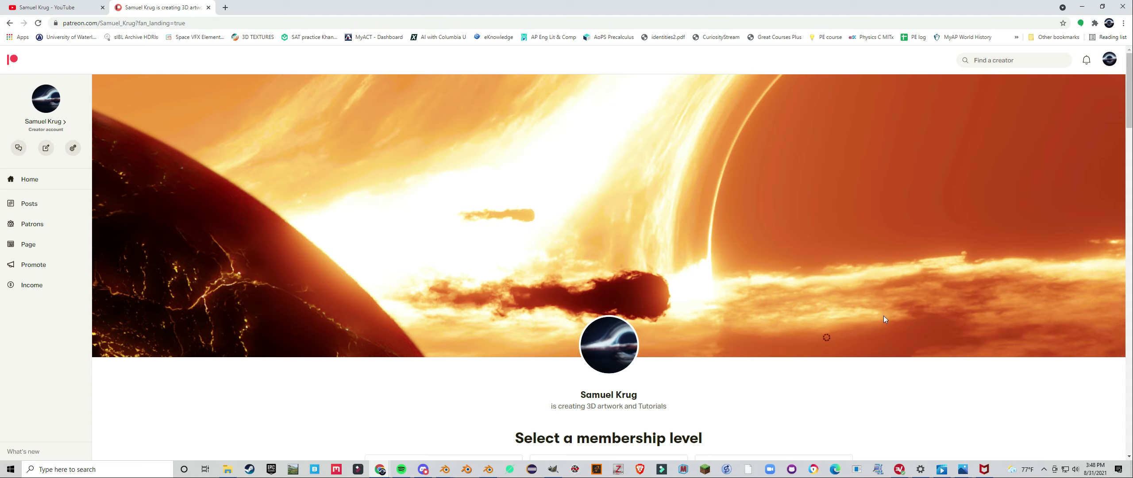
Scroll through the Patreon page, then switch to the Samuel Krug YouTube channel tab.
scroll(down, 3)
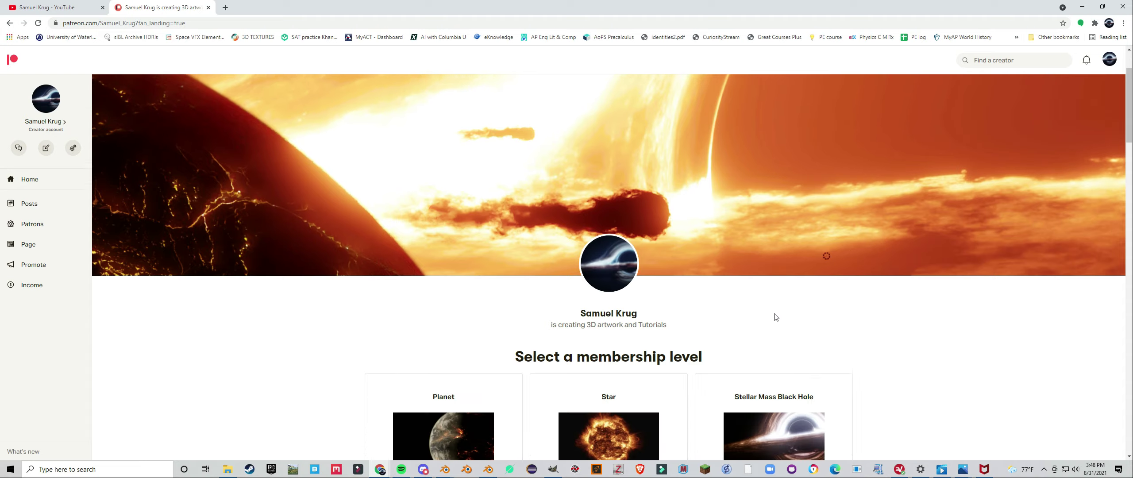
scroll(down, 3)
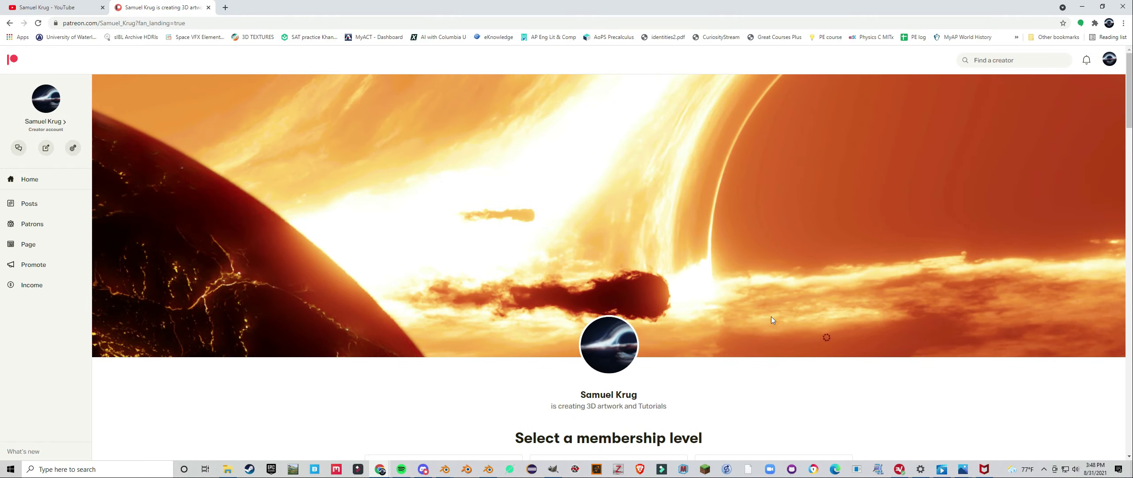
mouse_move(685, 354)
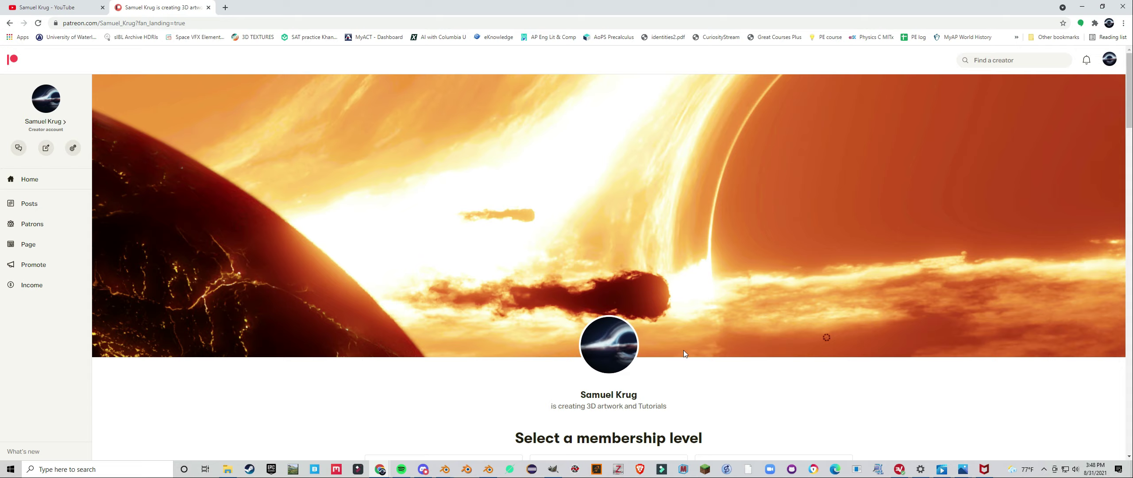
mouse_move(488, 341)
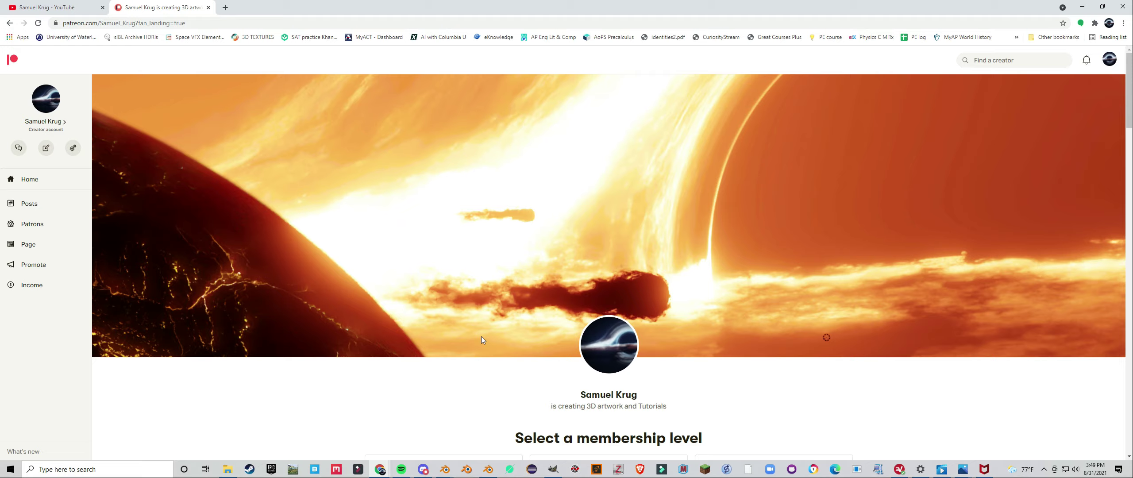
mouse_move(497, 338)
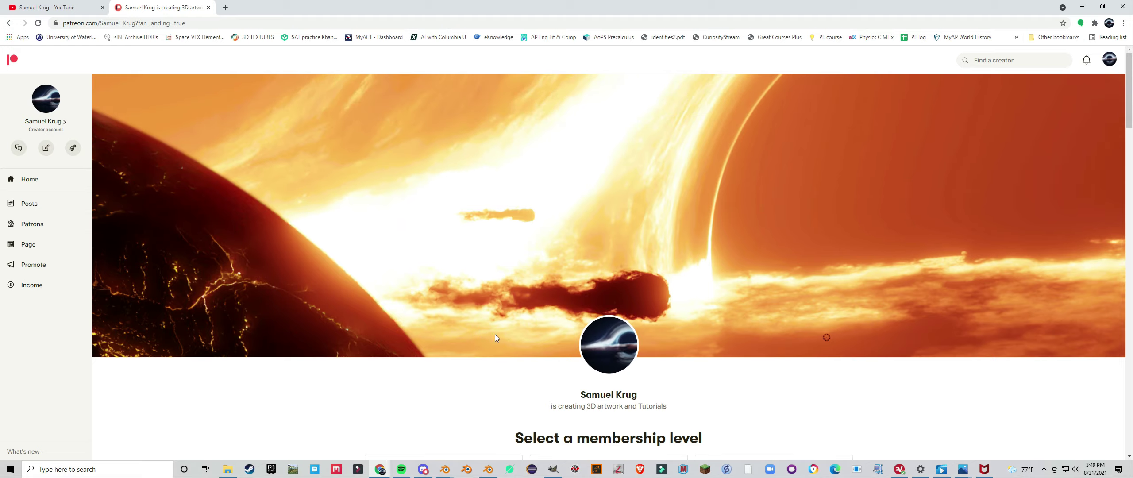
mouse_move(540, 375)
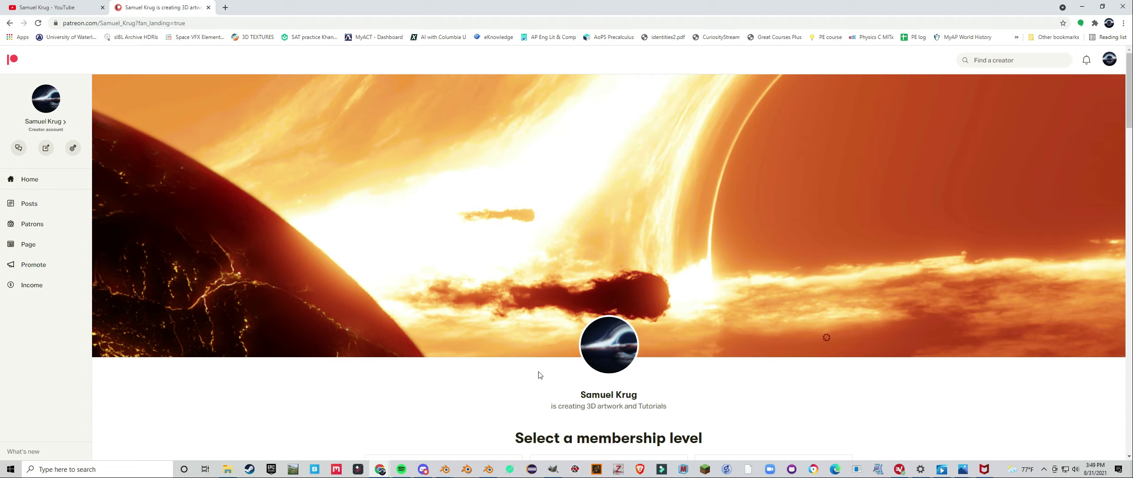
mouse_move(522, 381)
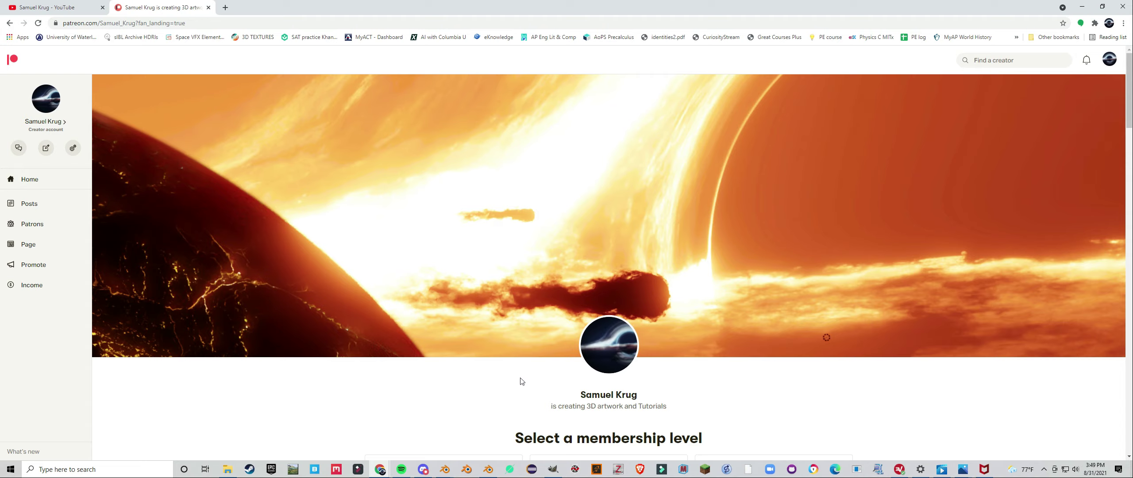
scroll(down, 3)
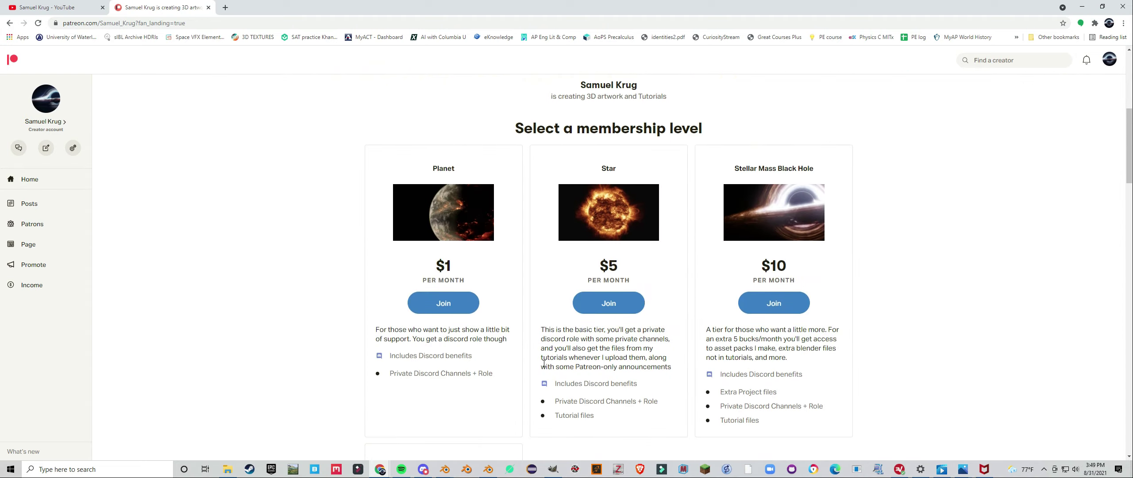
mouse_move(554, 418)
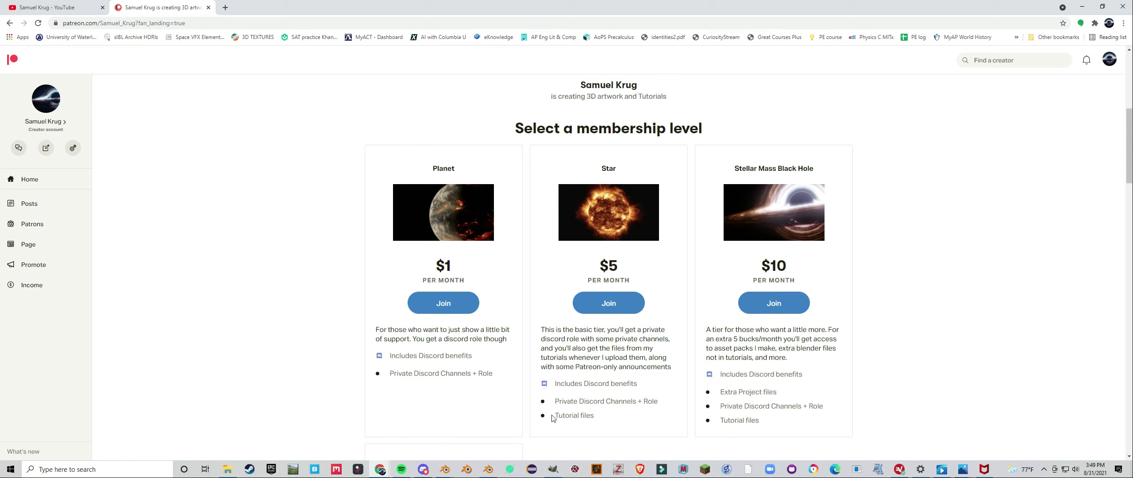
scroll(down, 3)
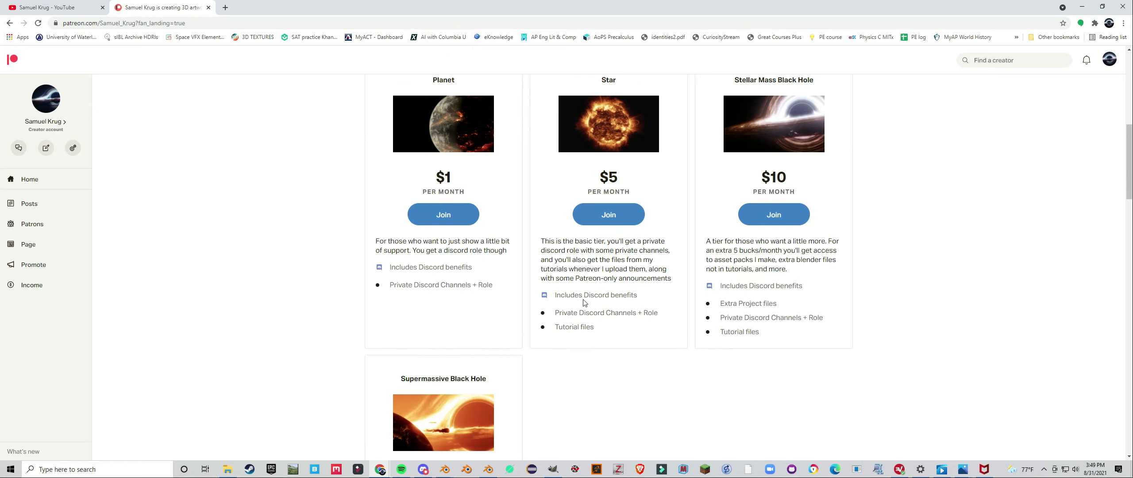
mouse_move(518, 400)
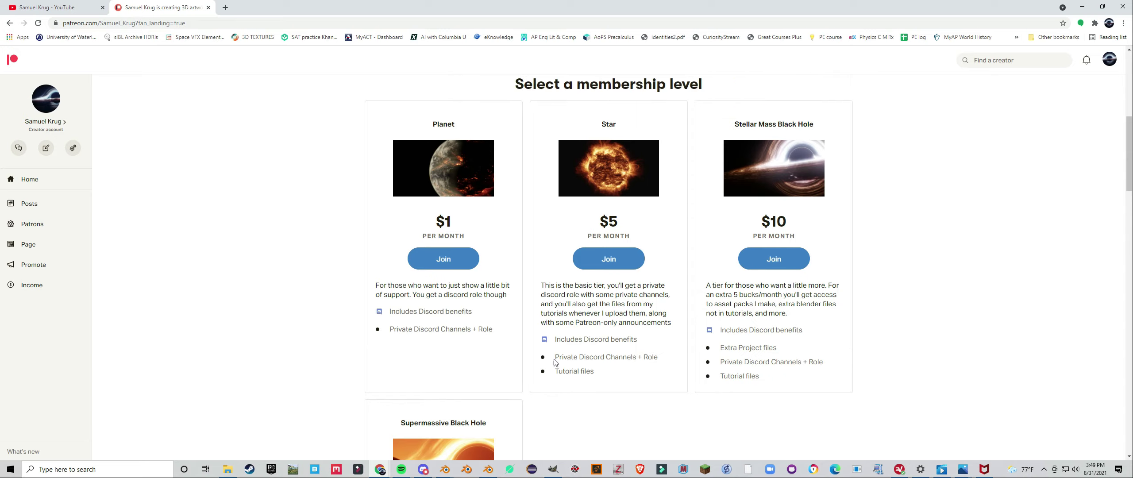
scroll(down, 3)
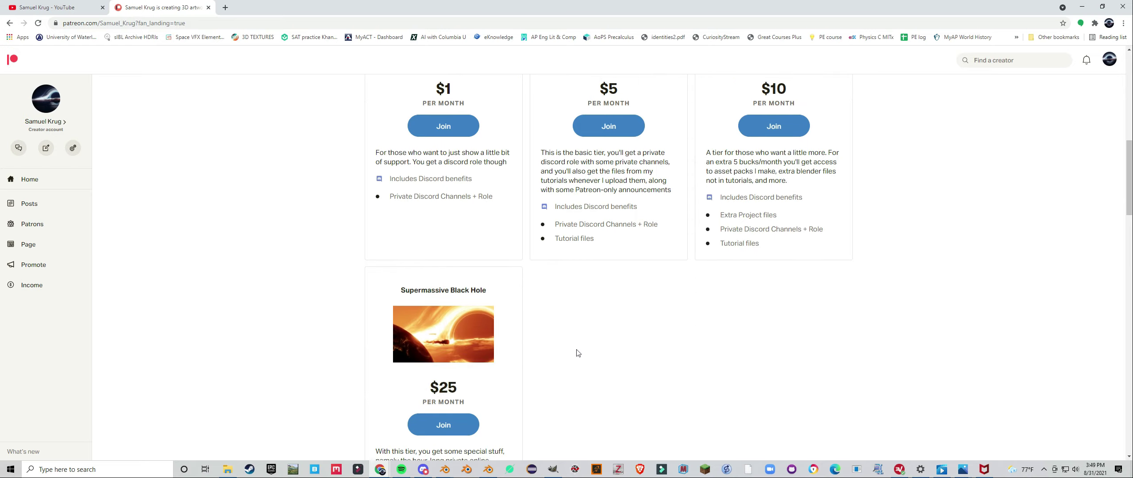
scroll(up, 3)
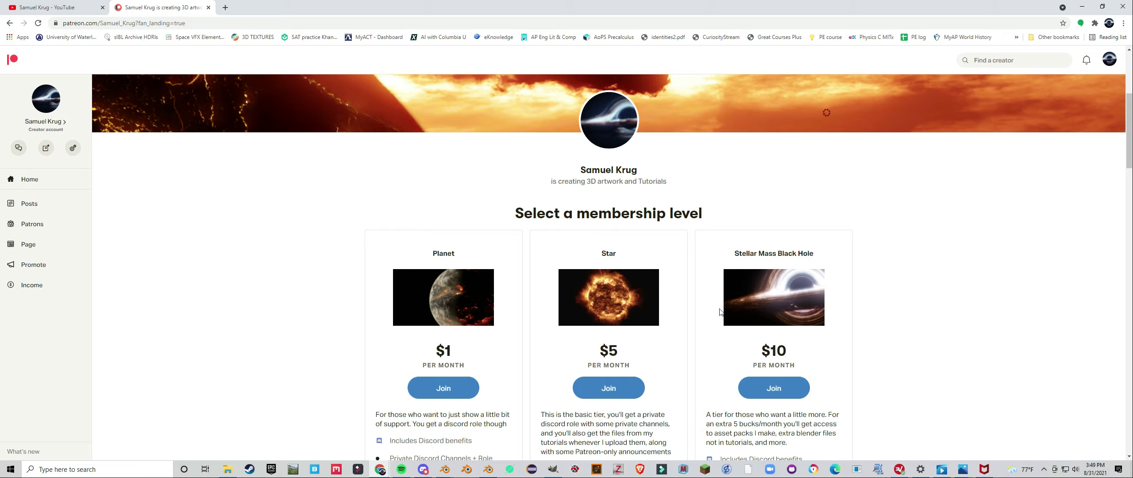
scroll(down, 3)
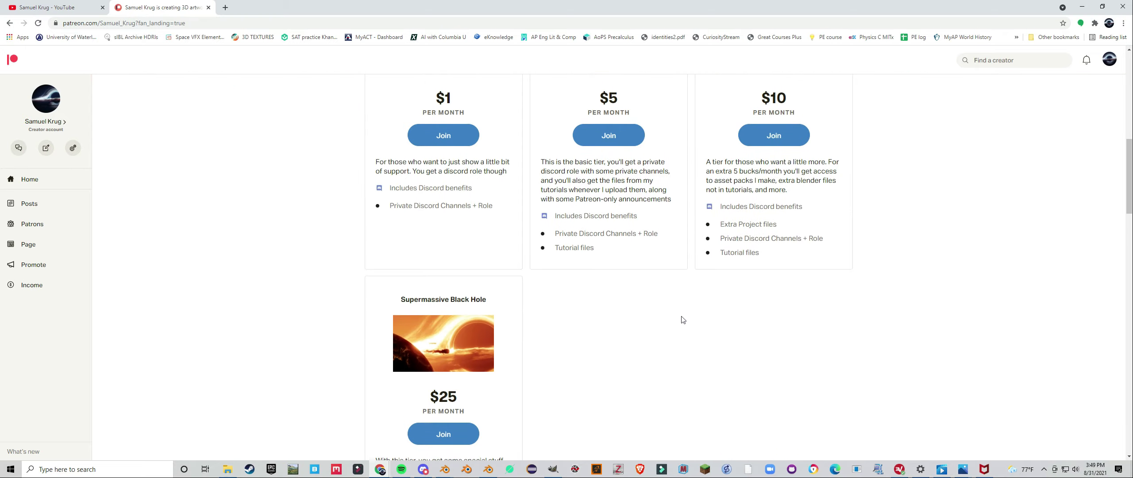
scroll(up, 3)
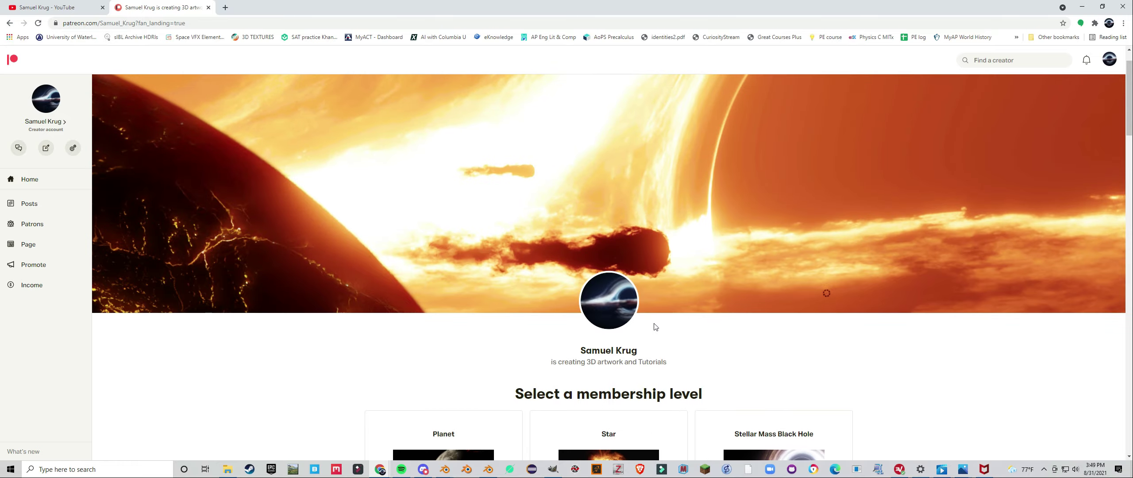
scroll(down, 3)
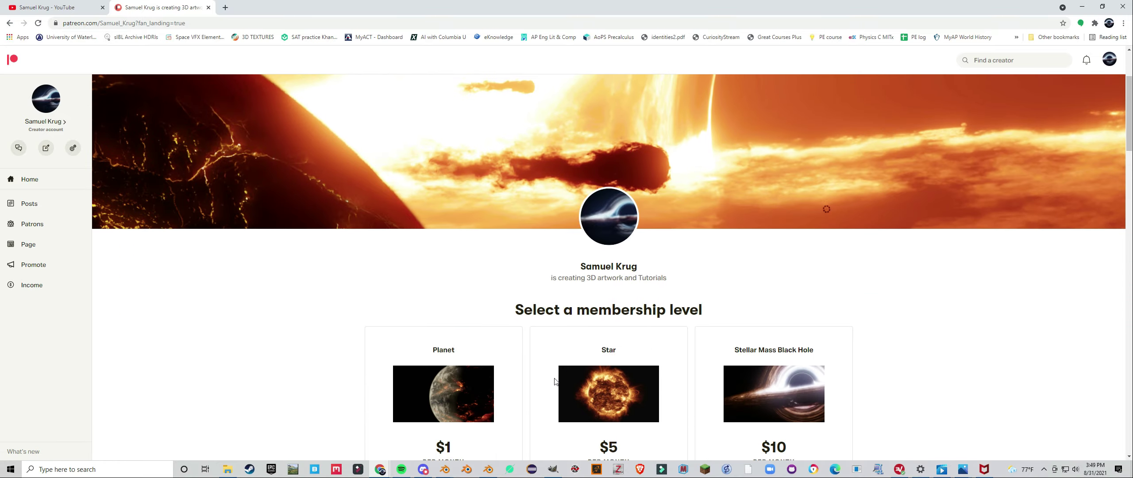
scroll(down, 3)
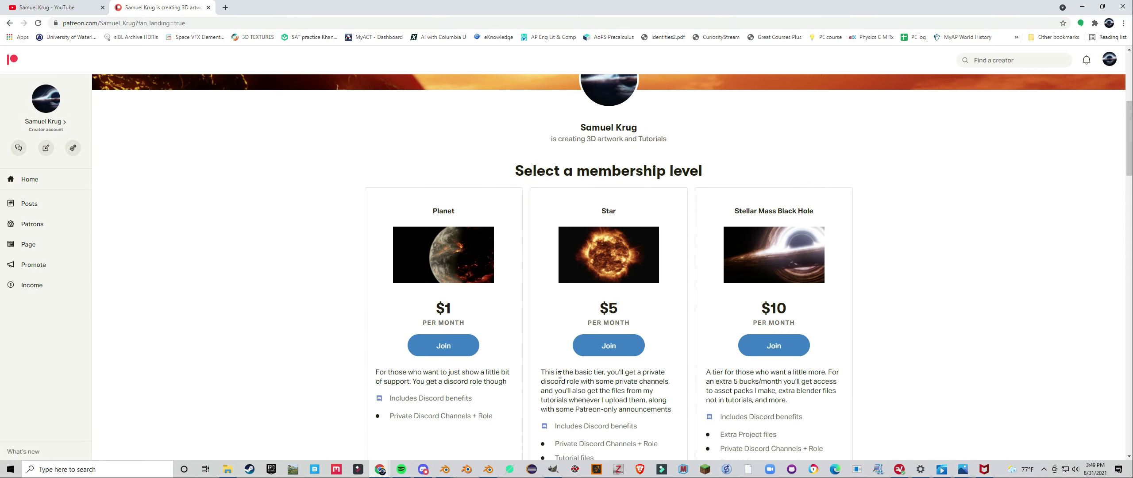
scroll(down, 3)
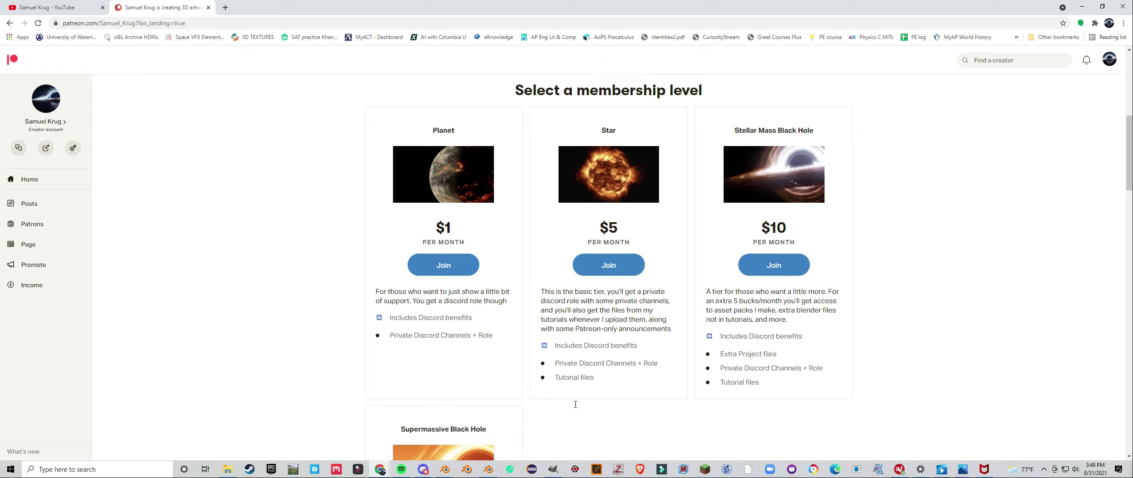
scroll(down, 3)
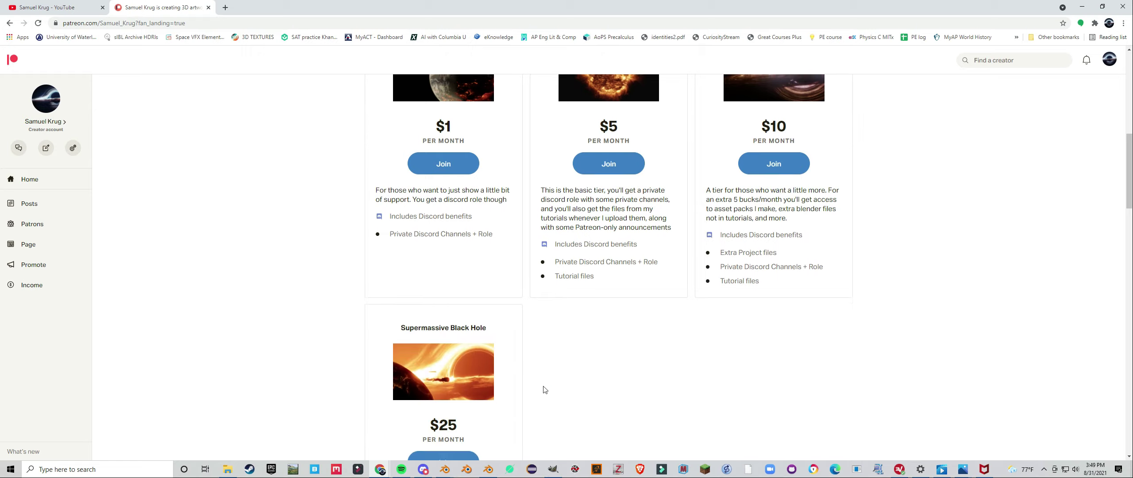
scroll(down, 3)
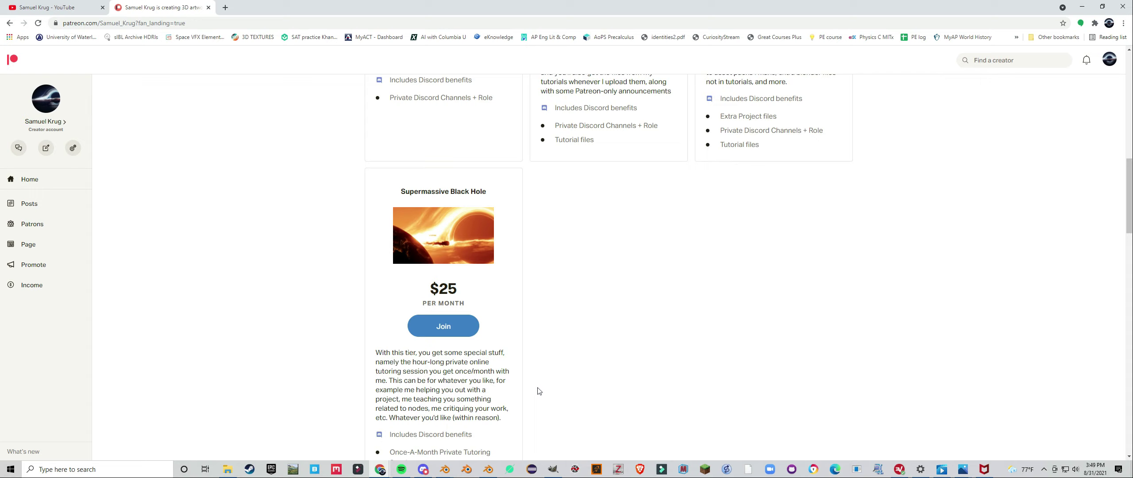
scroll(up, 3)
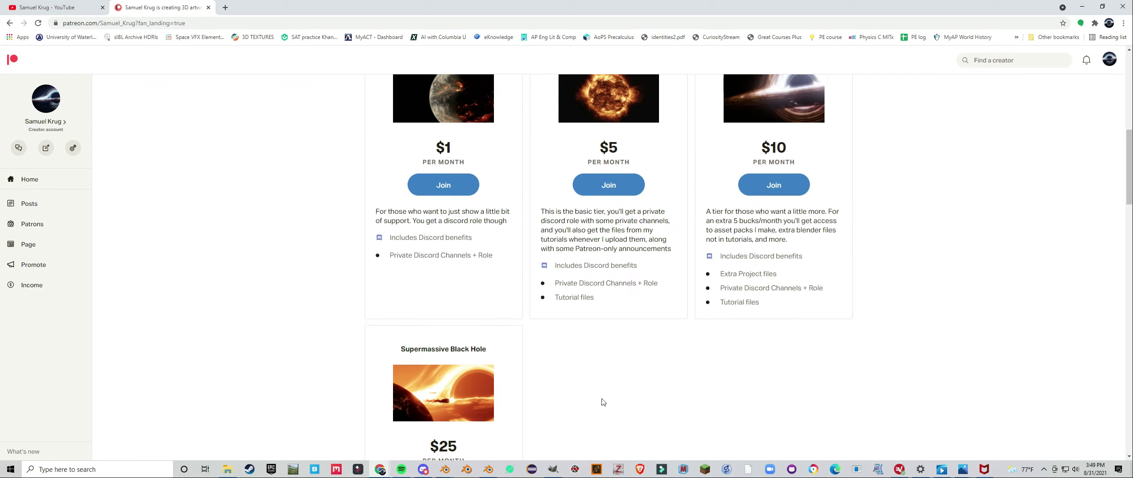
scroll(down, 3)
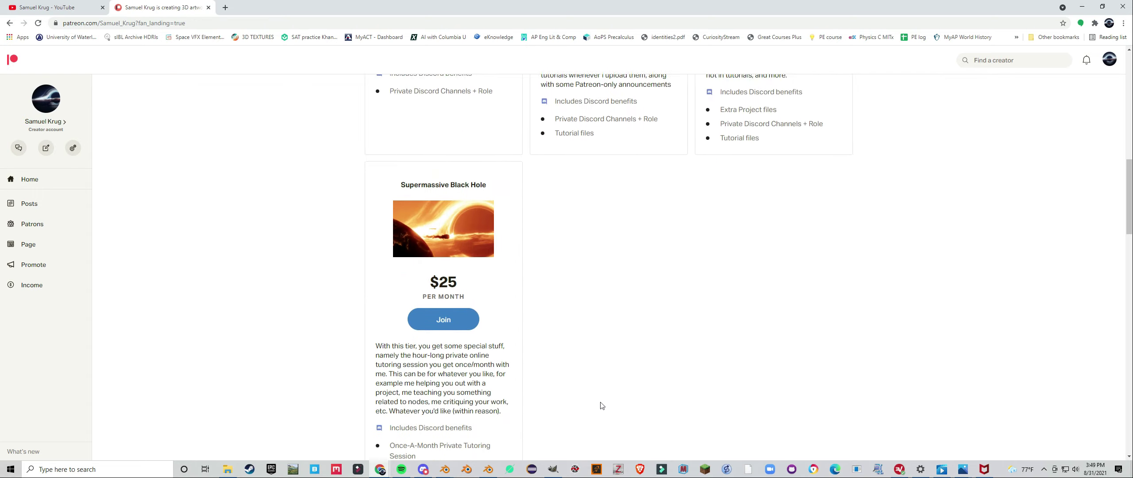
scroll(down, 3)
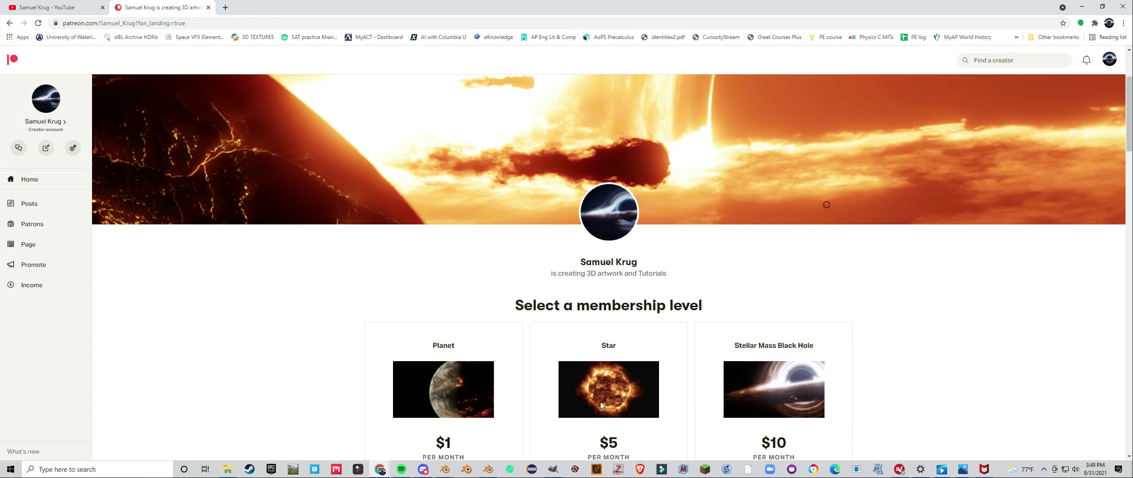
scroll(down, 3)
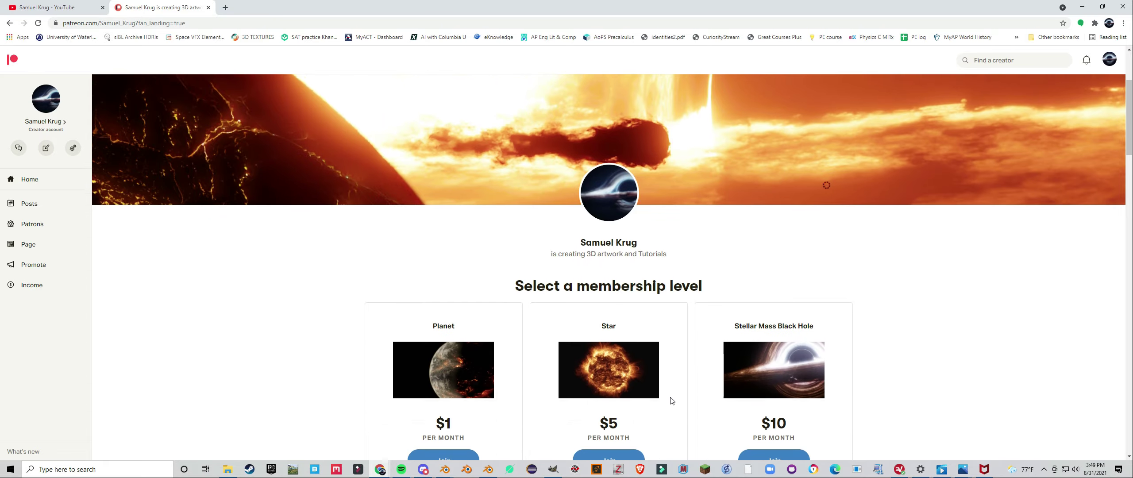
scroll(down, 3)
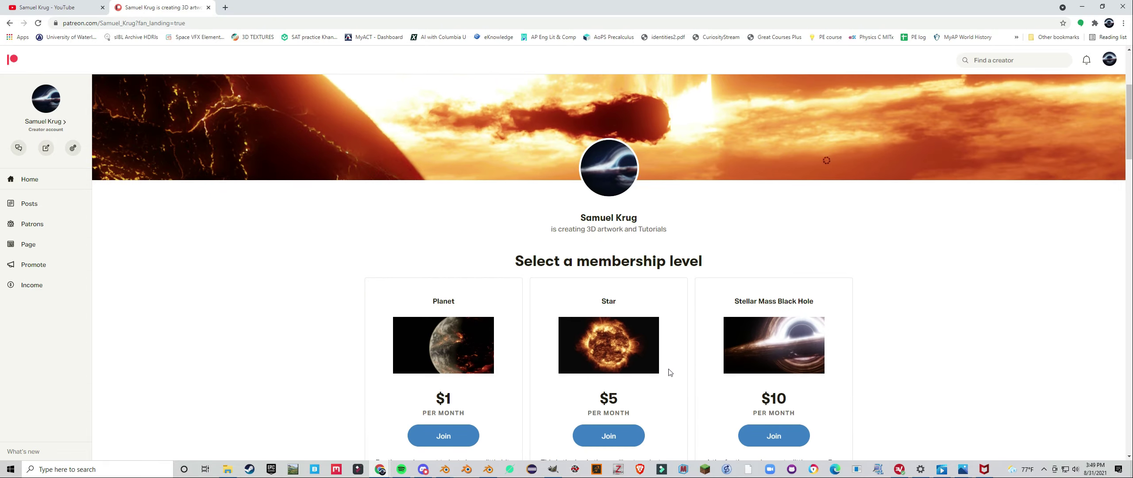
scroll(down, 3)
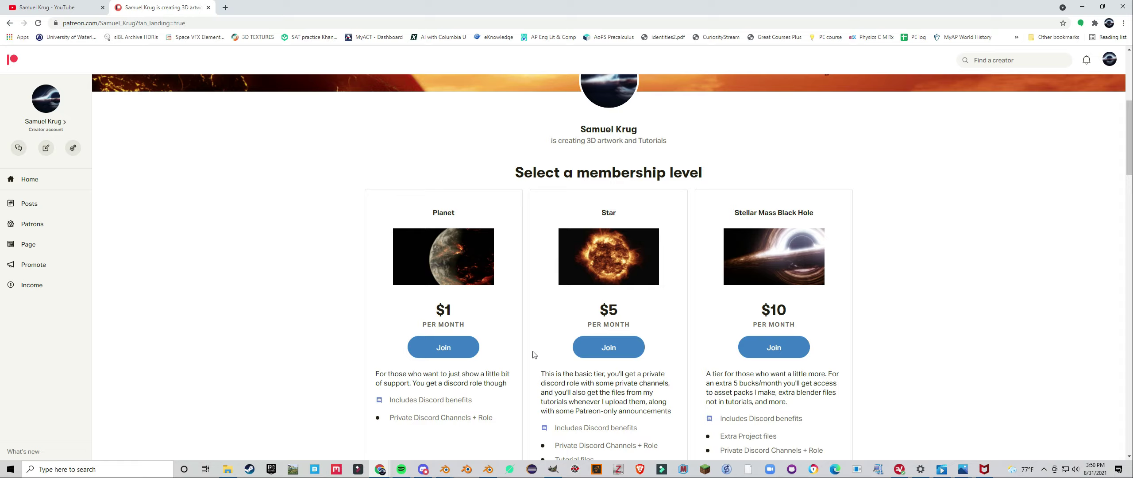
scroll(up, 3)
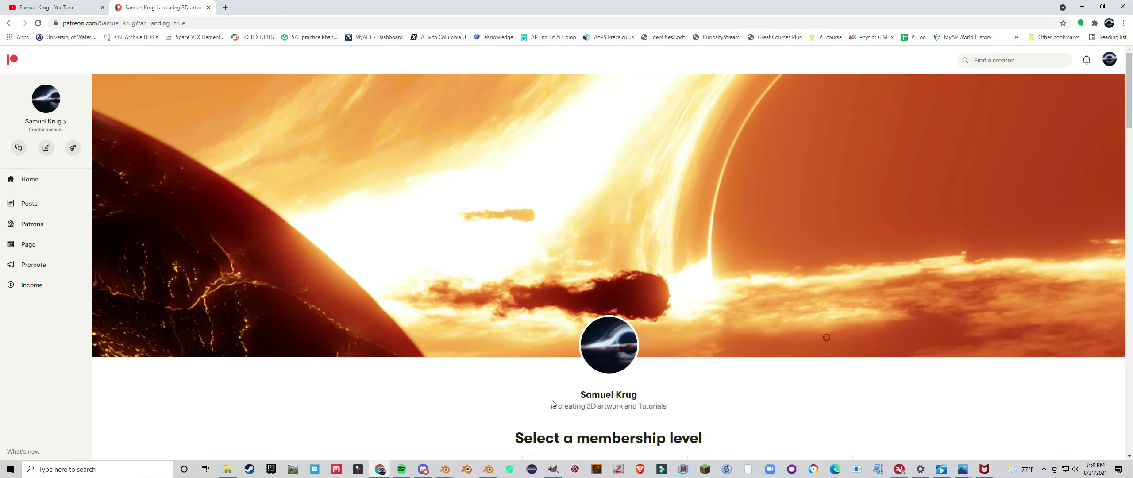
click(51, 8)
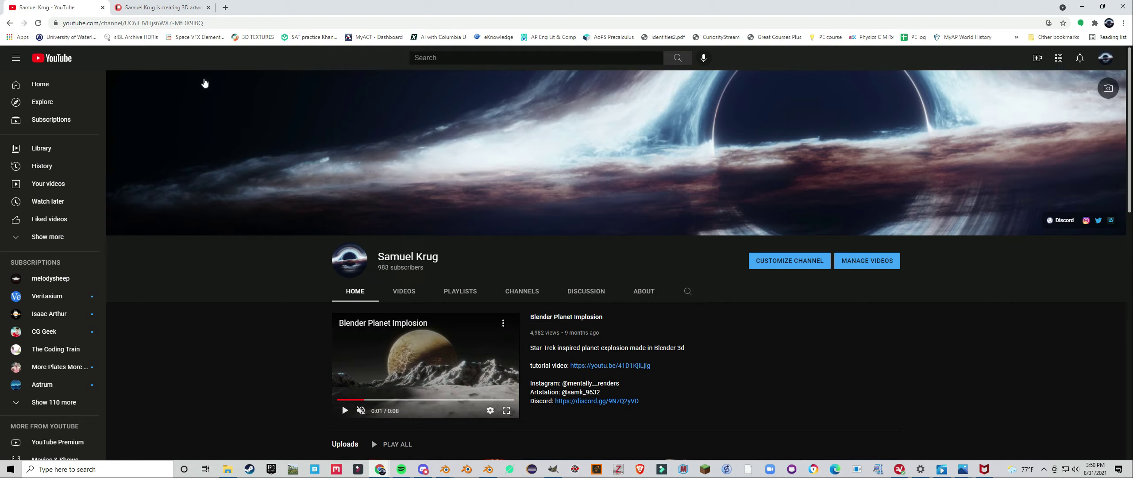
Return to the Patreon page and scroll down through the tiers from Planet $1 to Supermassive Black Hole $25.
click(164, 7)
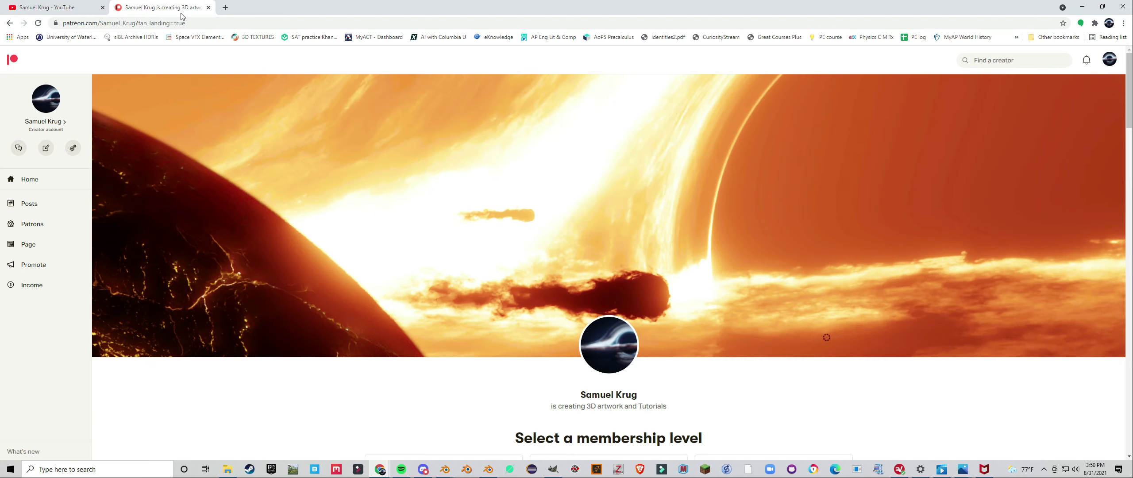
scroll(down, 3)
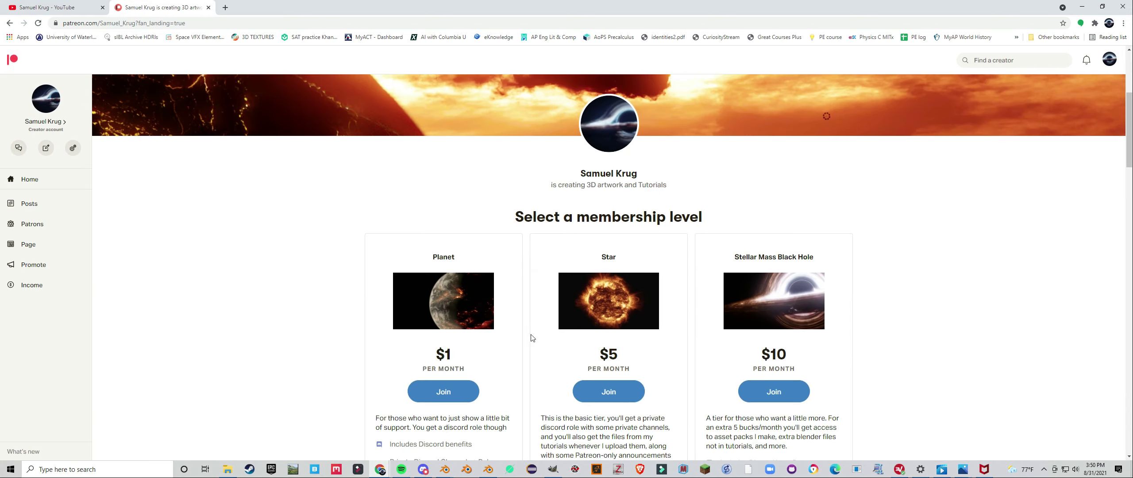
scroll(down, 3)
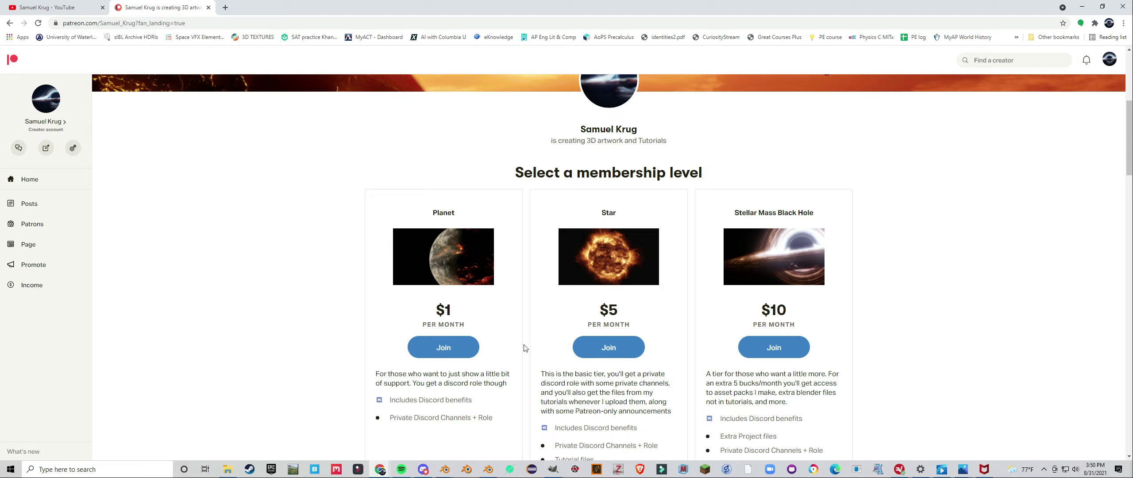
scroll(up, 3)
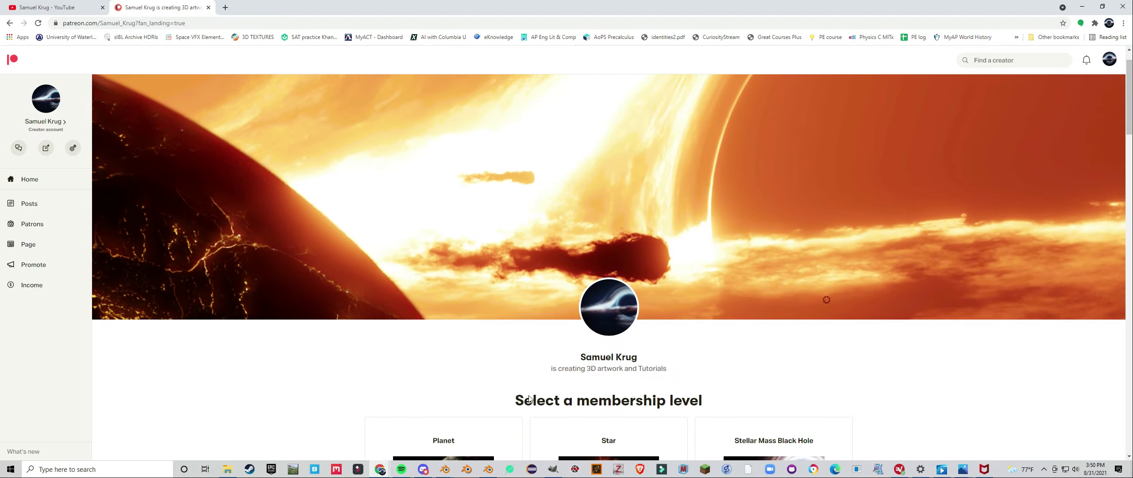
scroll(down, 3)
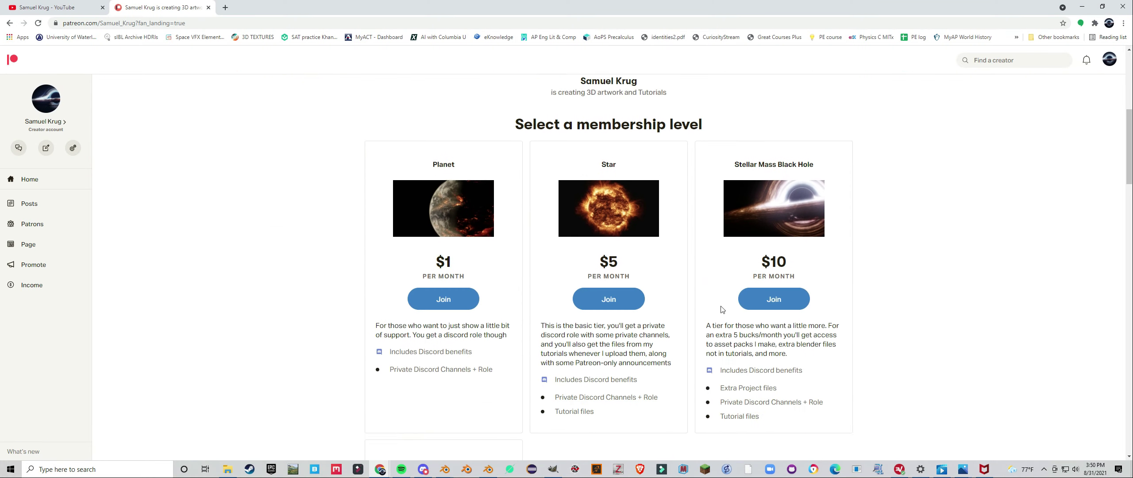
scroll(down, 3)
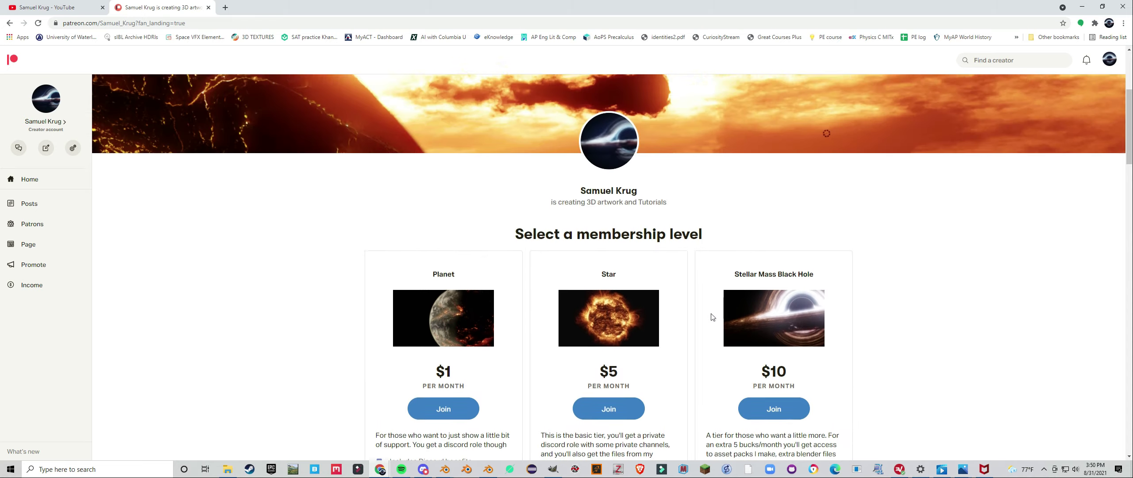
scroll(down, 3)
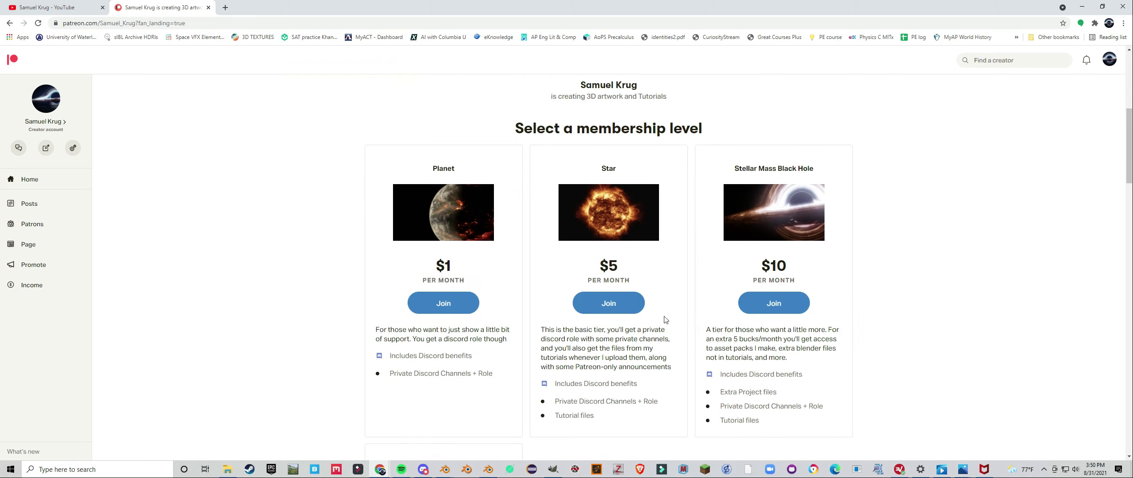
scroll(down, 3)
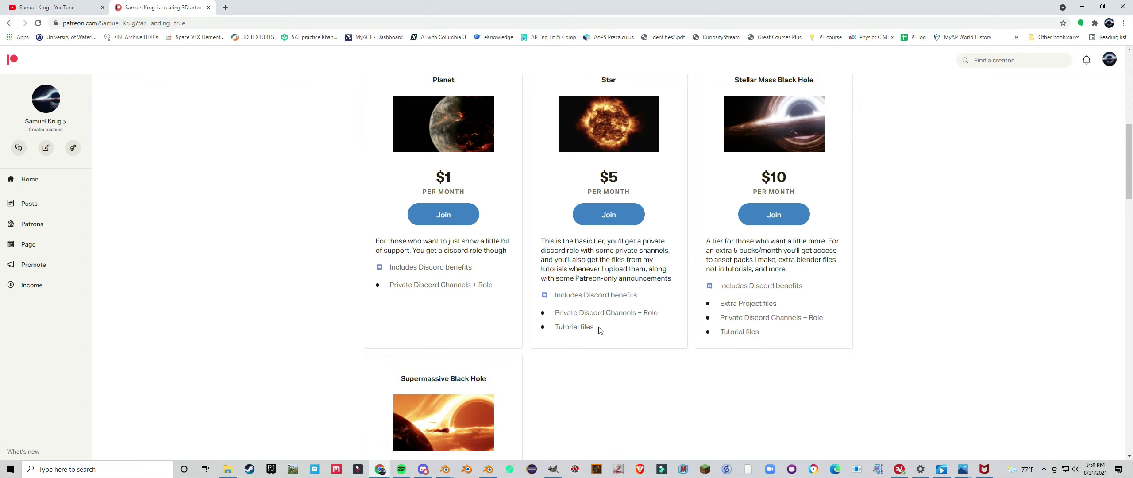
mouse_move(644, 301)
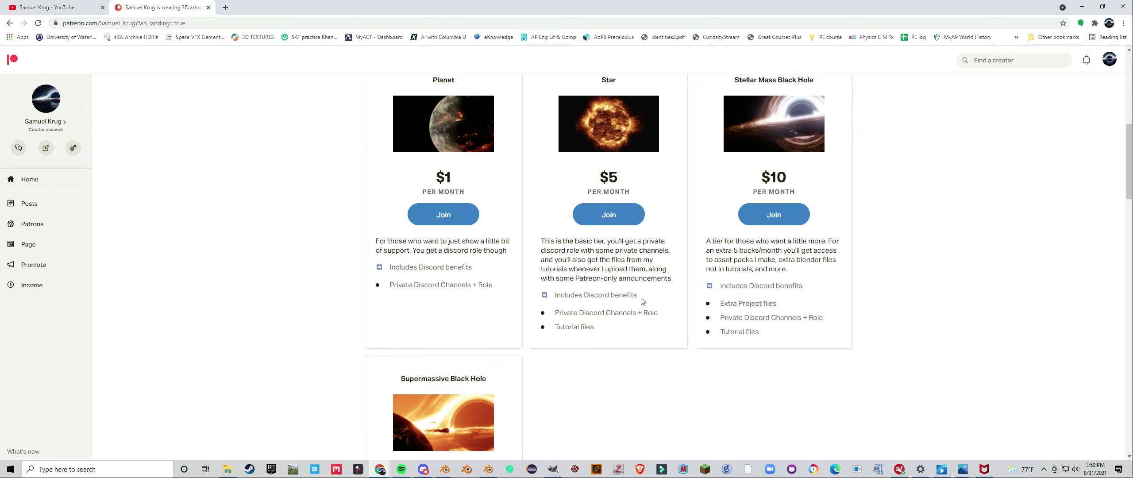
mouse_move(642, 292)
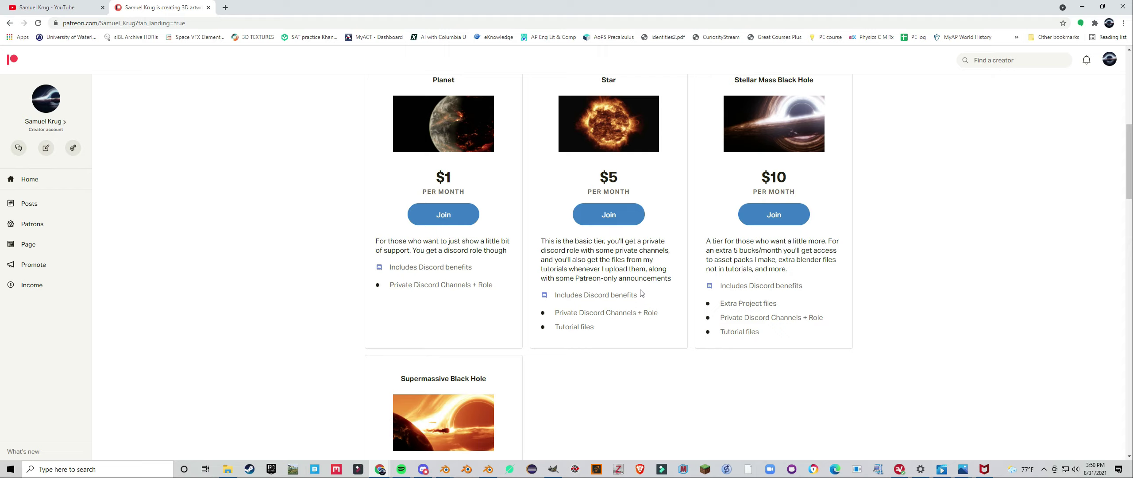
mouse_move(625, 288)
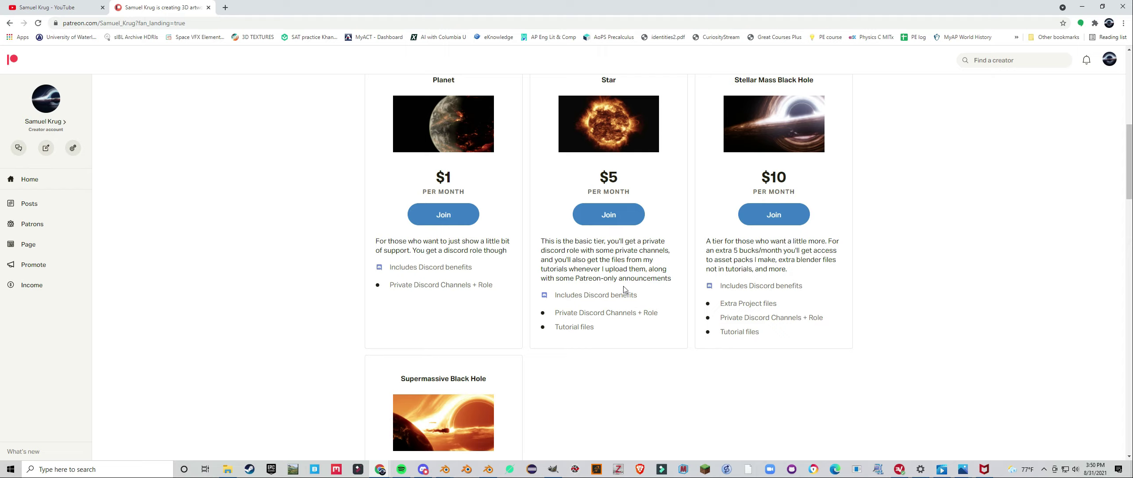
Scroll back up to the creator banner at the top of the page.
scroll(up, 3)
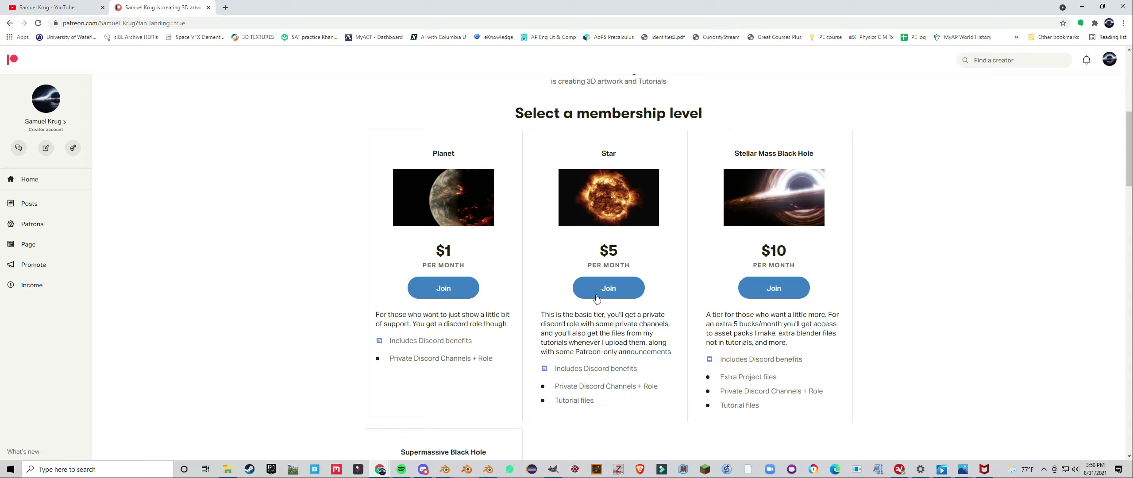
scroll(up, 3)
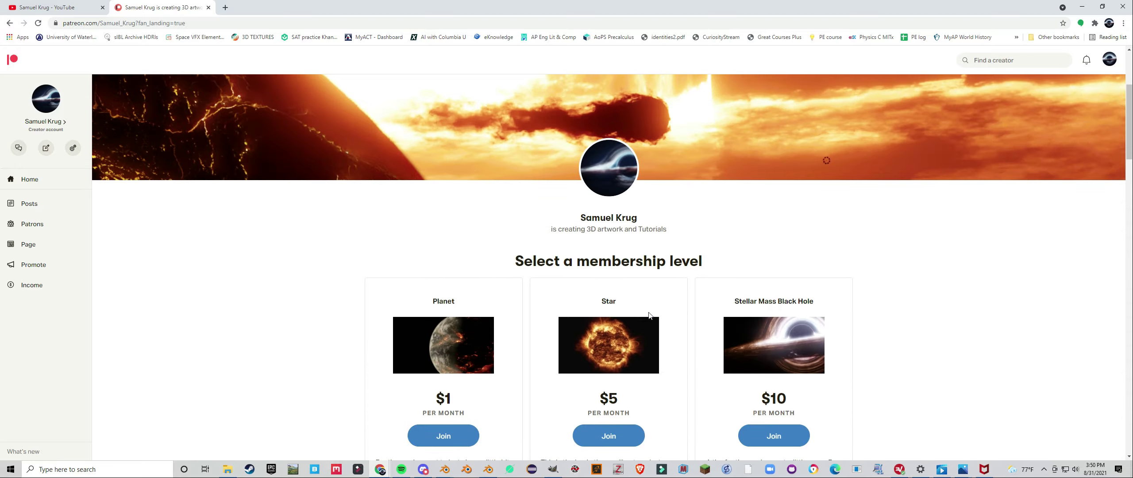
scroll(down, 3)
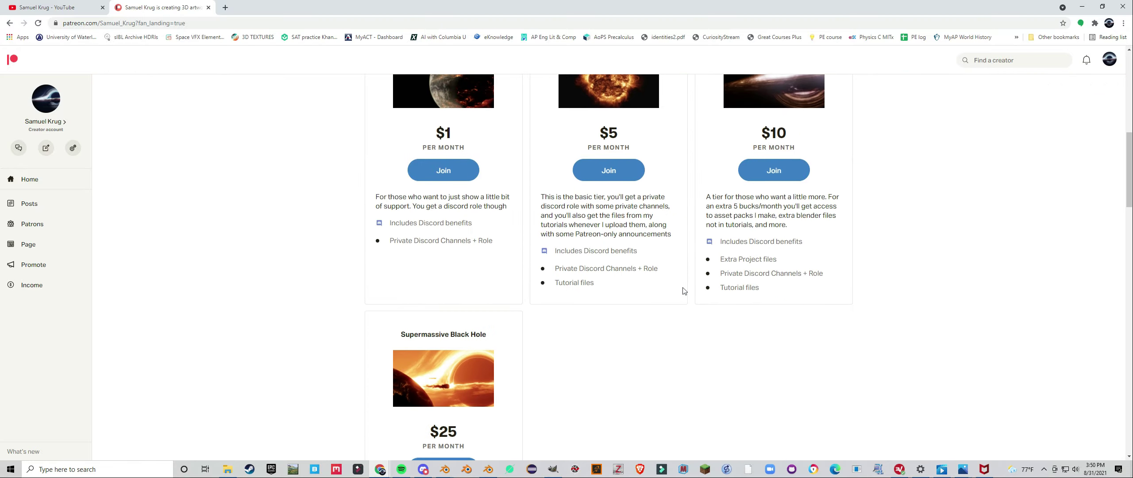
scroll(up, 3)
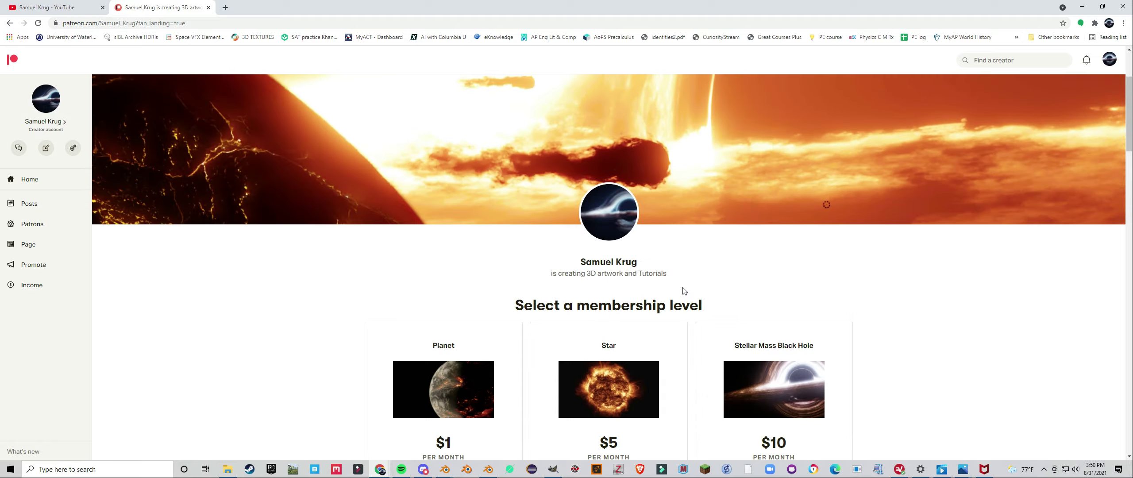
scroll(up, 3)
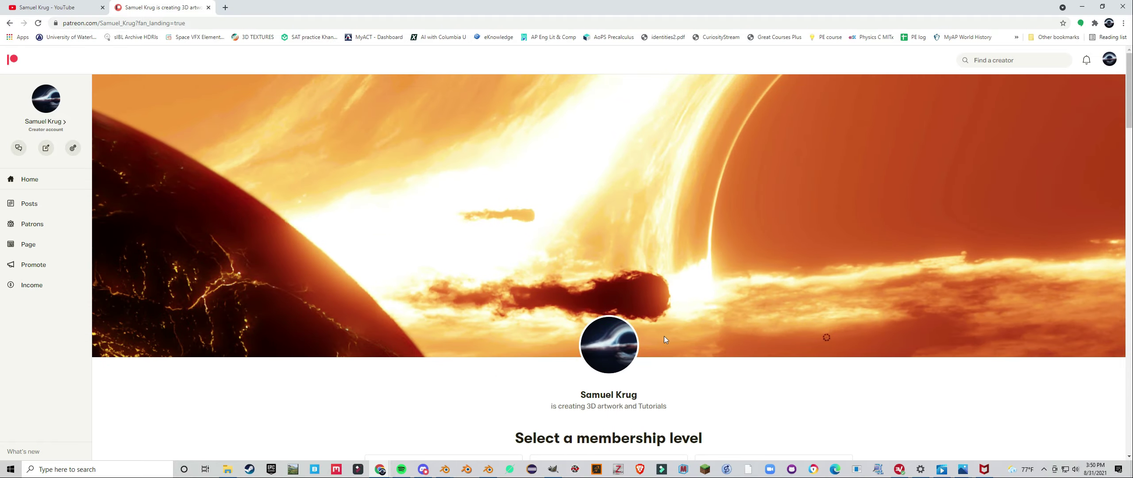
scroll(down, 3)
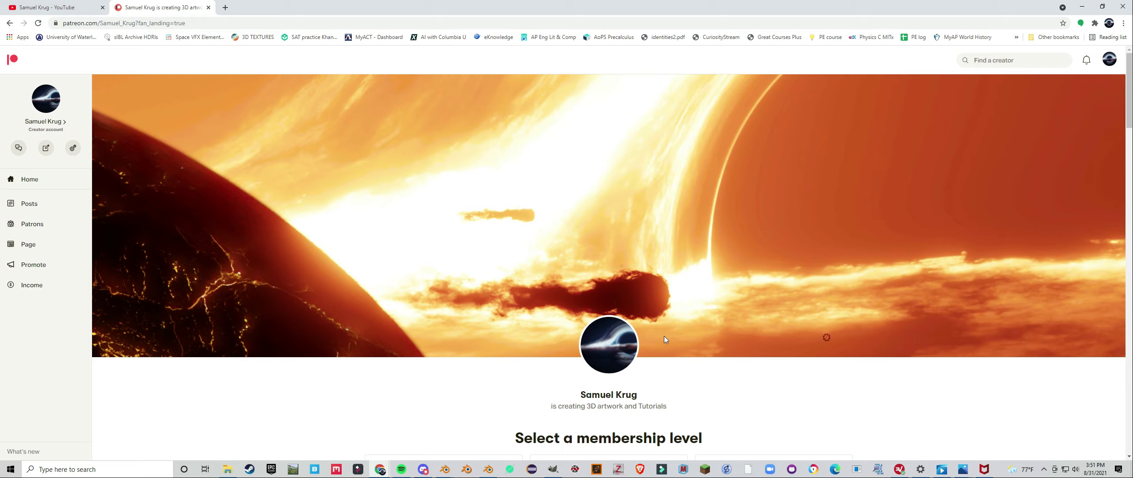
mouse_move(726, 341)
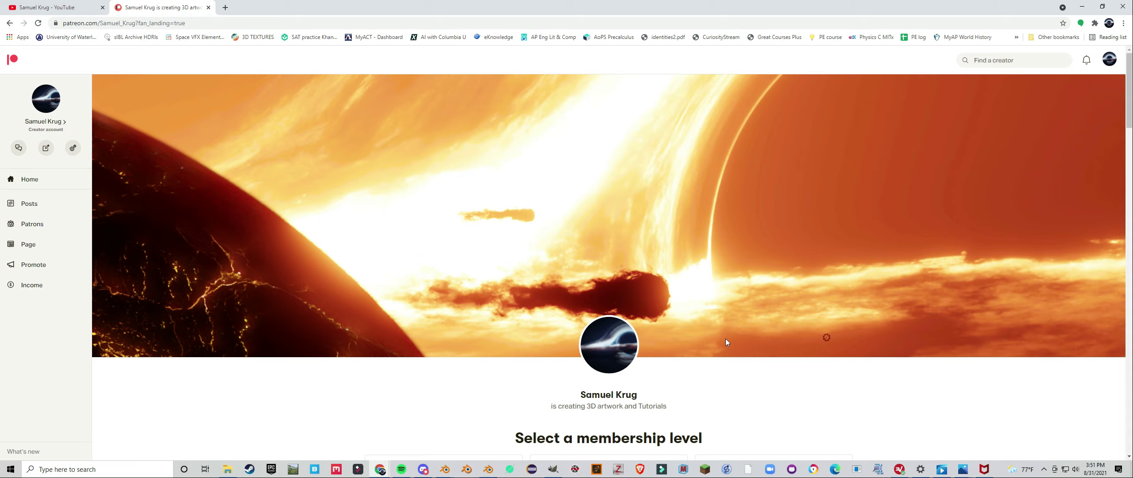
scroll(down, 3)
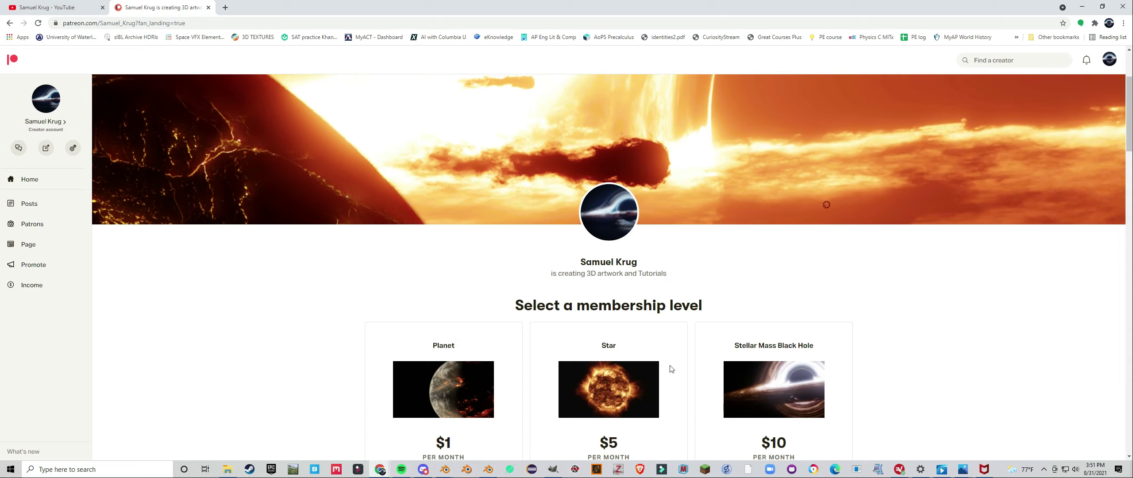
scroll(down, 3)
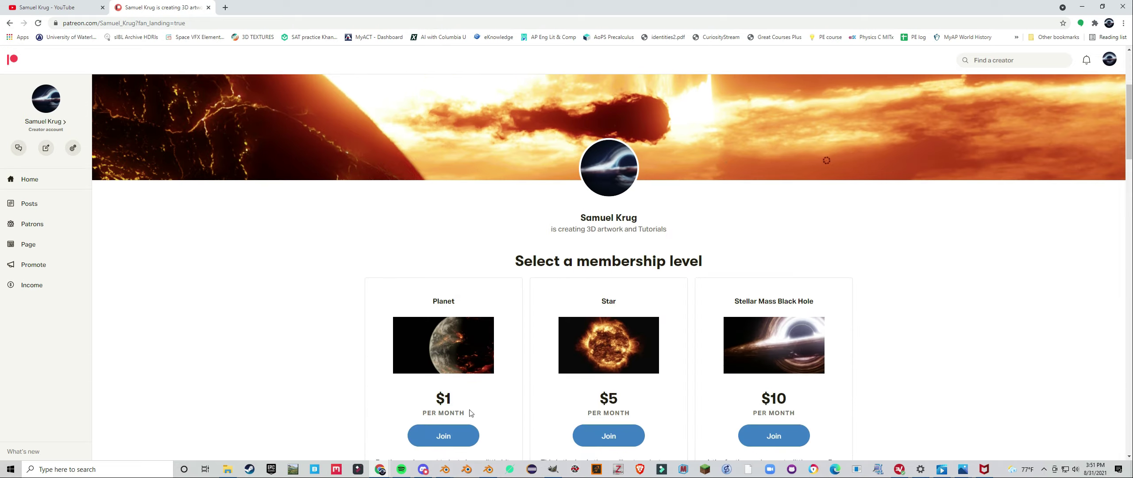